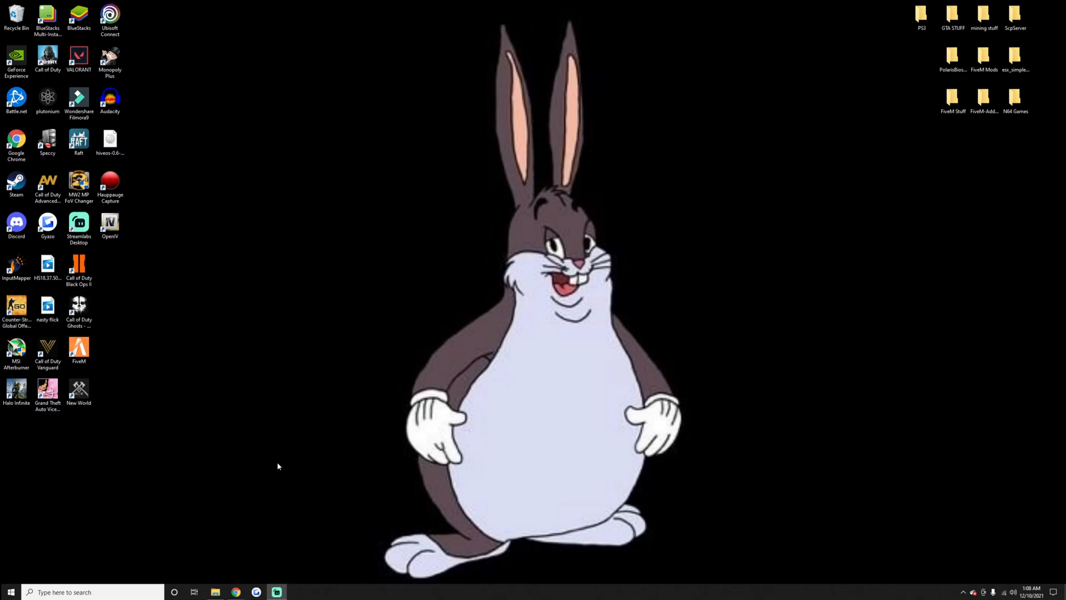
{"action": "mouse_move", "coordinate": [236, 592]}
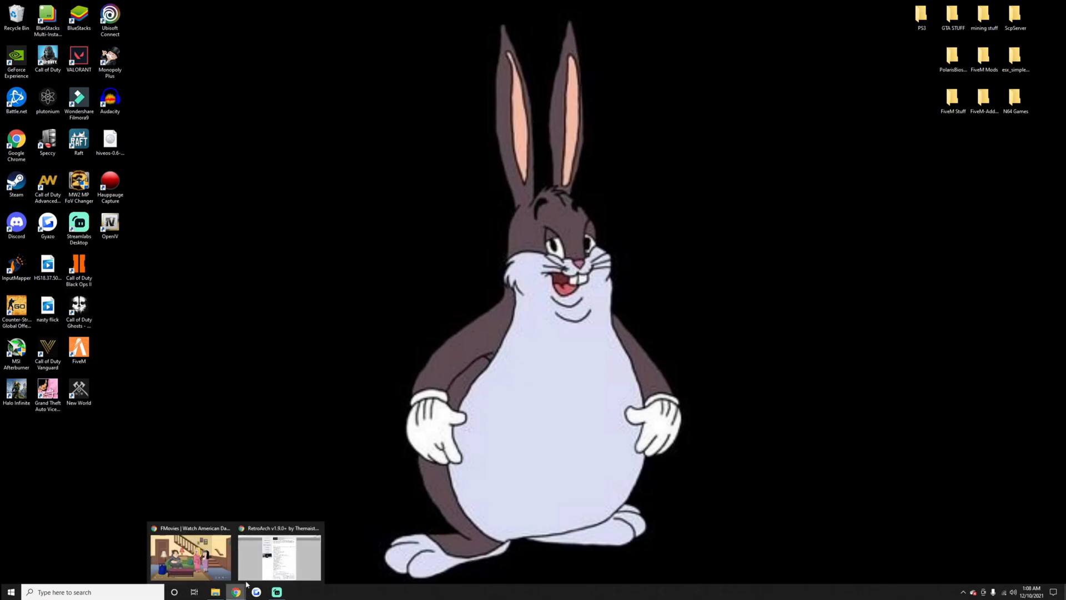
Bring up the Chrome window showing the Brewology RetroArch v1.9.0+ download page.
{"action": "left_click", "coordinate": [279, 558]}
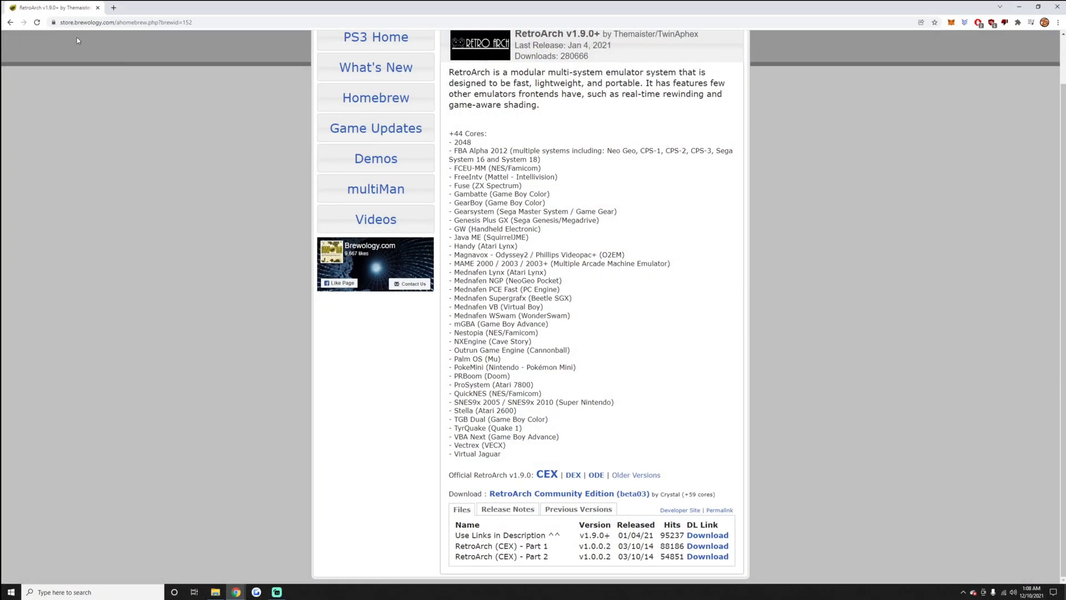
{"action": "mouse_move", "coordinate": [564, 306]}
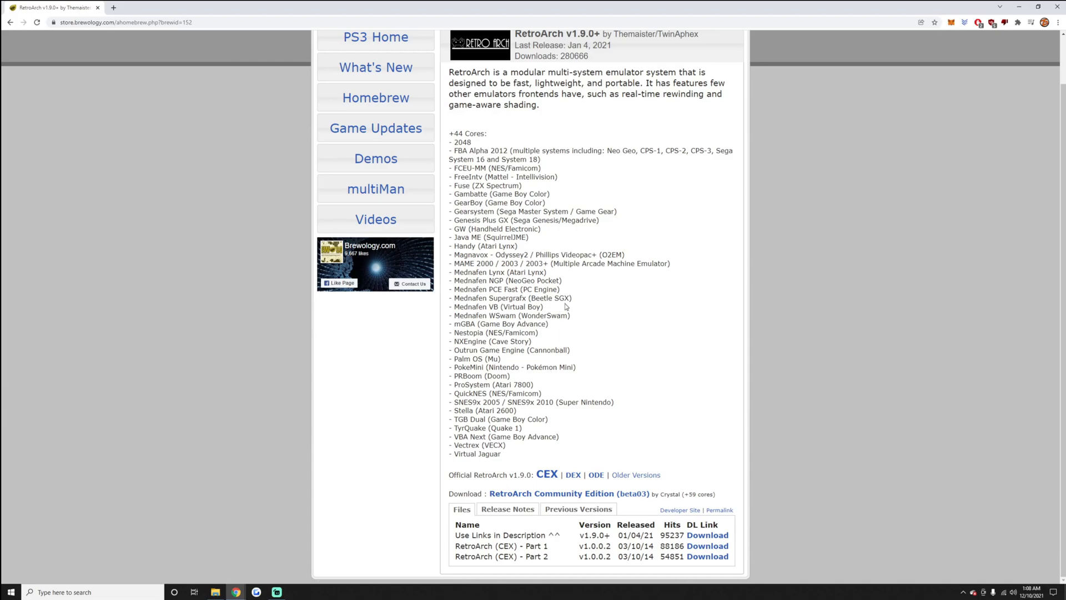
{"action": "scroll", "scroll_direction": "down", "scroll_amount": 3}
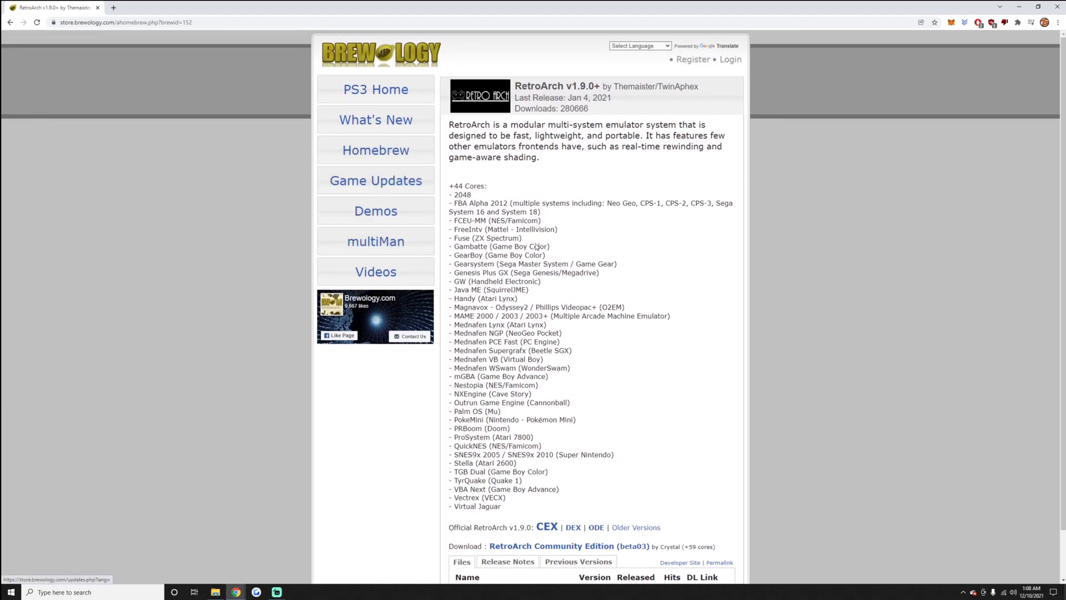
{"action": "scroll", "scroll_direction": "down", "scroll_amount": 3}
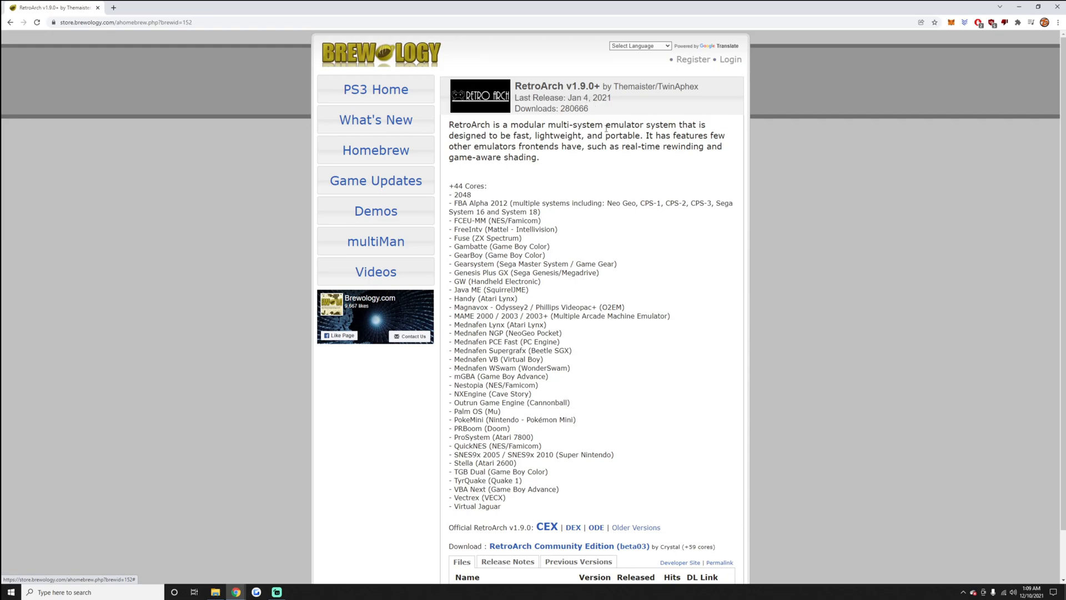
{"action": "scroll", "scroll_direction": "down", "scroll_amount": 3}
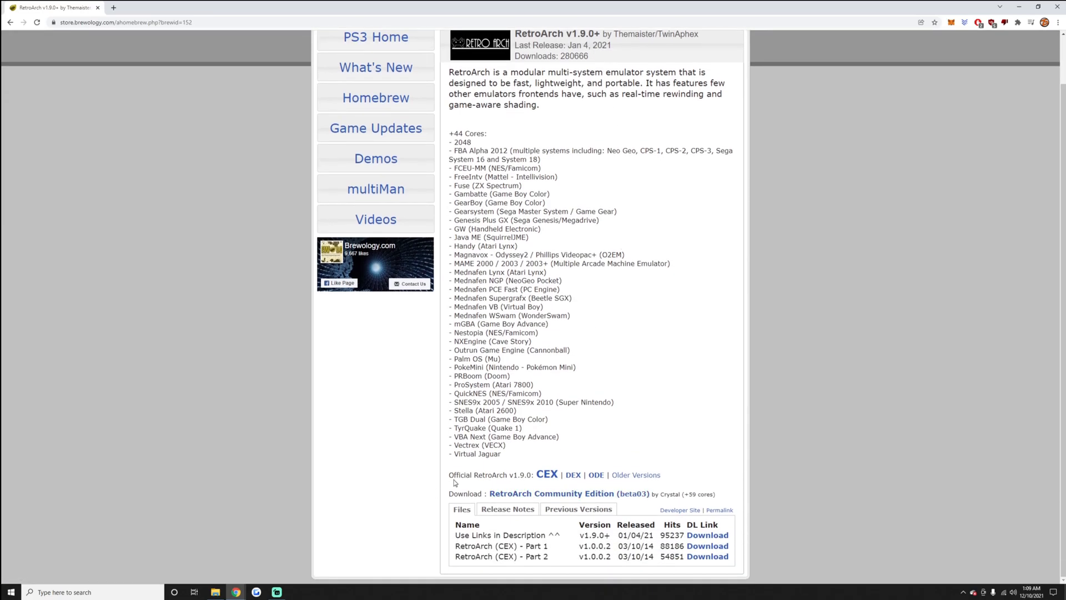
{"action": "mouse_move", "coordinate": [520, 483]}
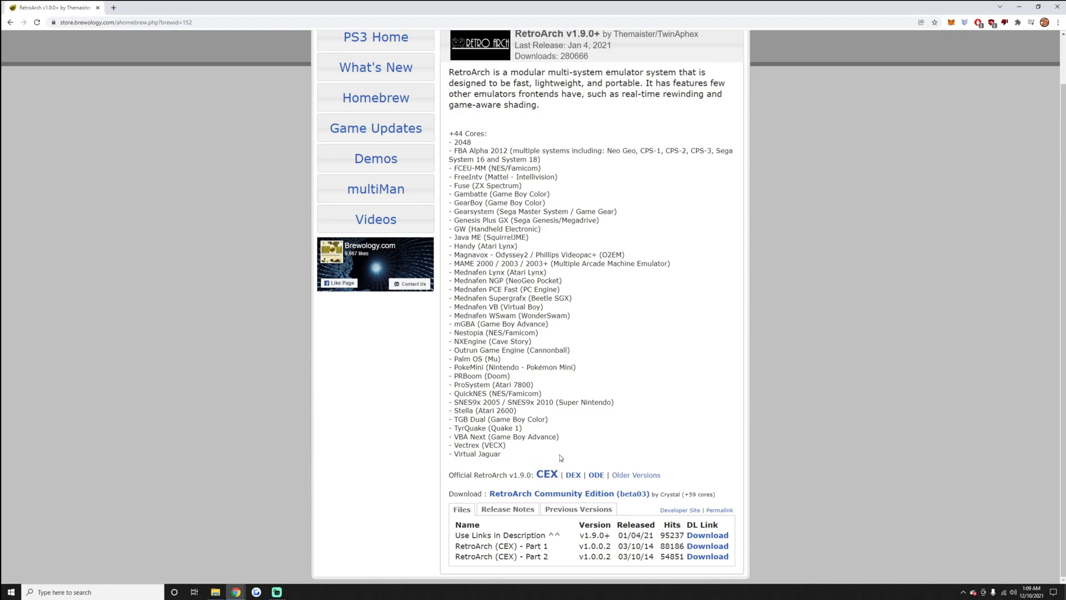
{"action": "mouse_move", "coordinate": [574, 475]}
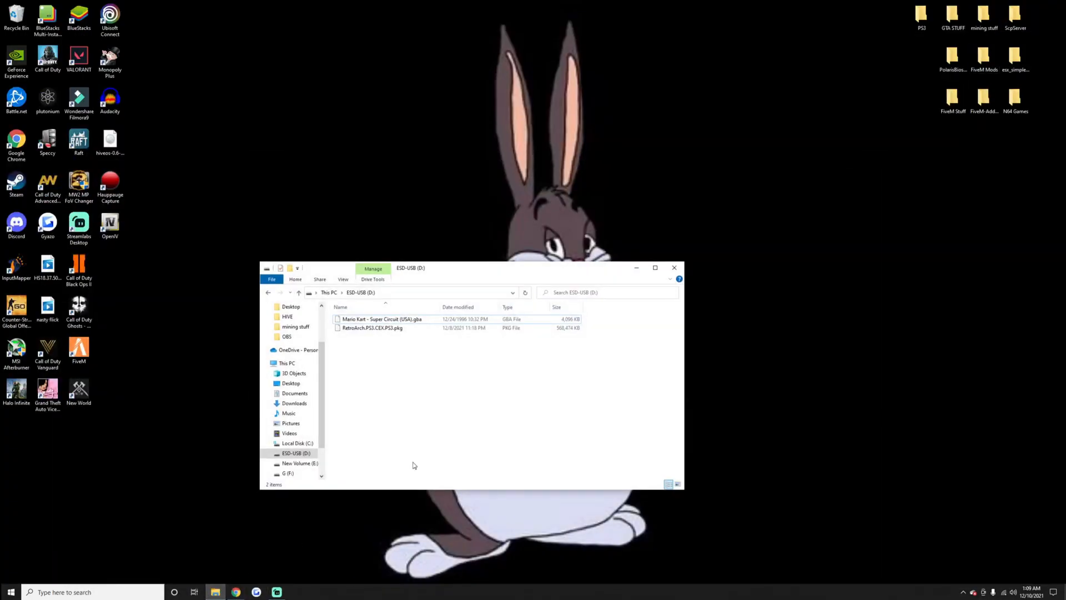
{"action": "mouse_move", "coordinate": [485, 399]}
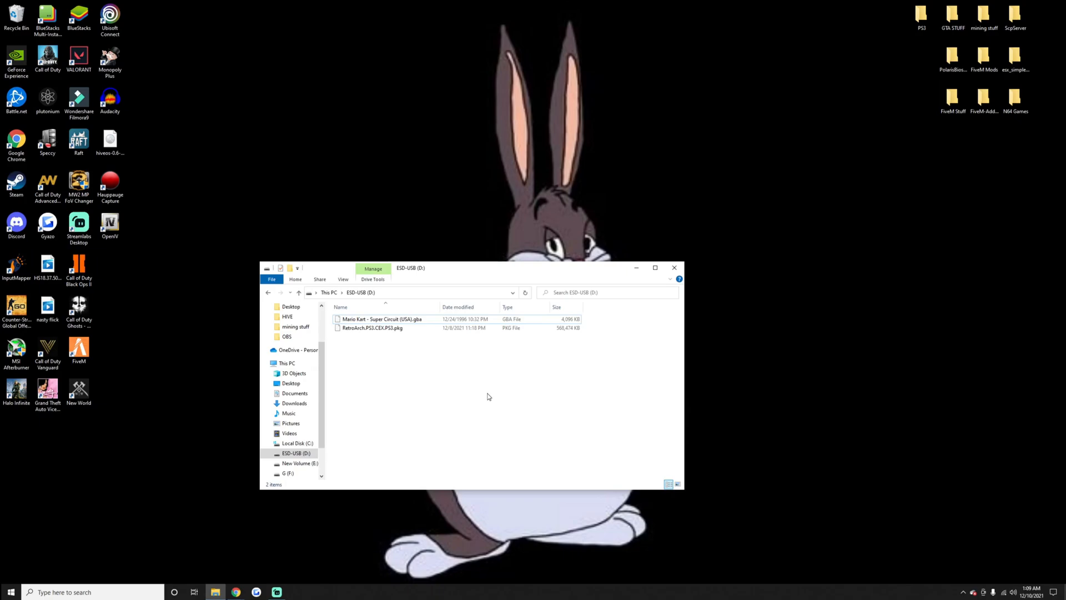
{"action": "mouse_move", "coordinate": [458, 357]}
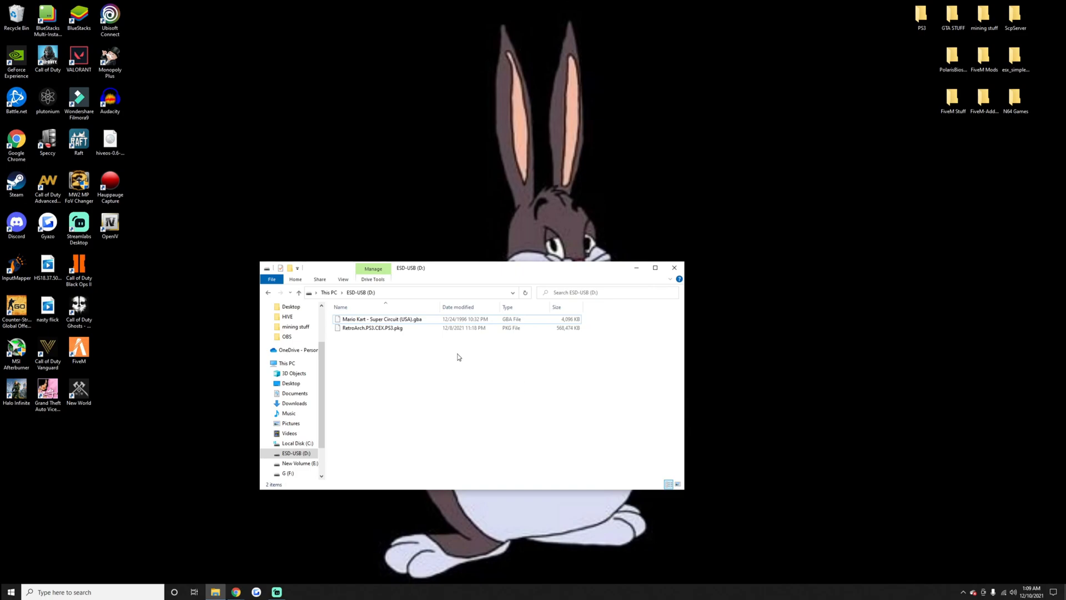
{"action": "mouse_move", "coordinate": [441, 349]}
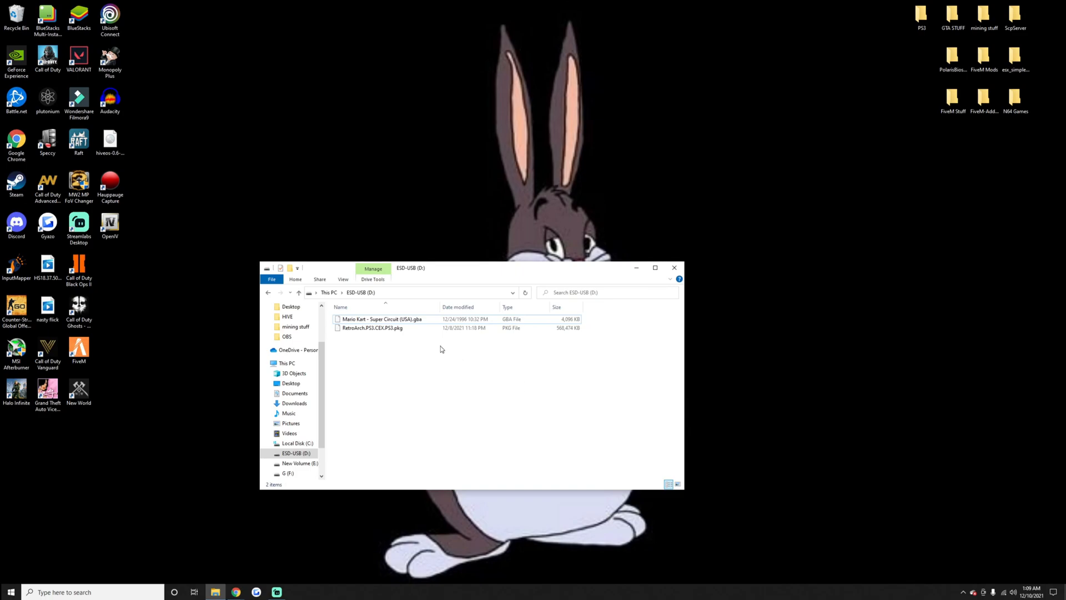
{"action": "left_click", "coordinate": [372, 327]}
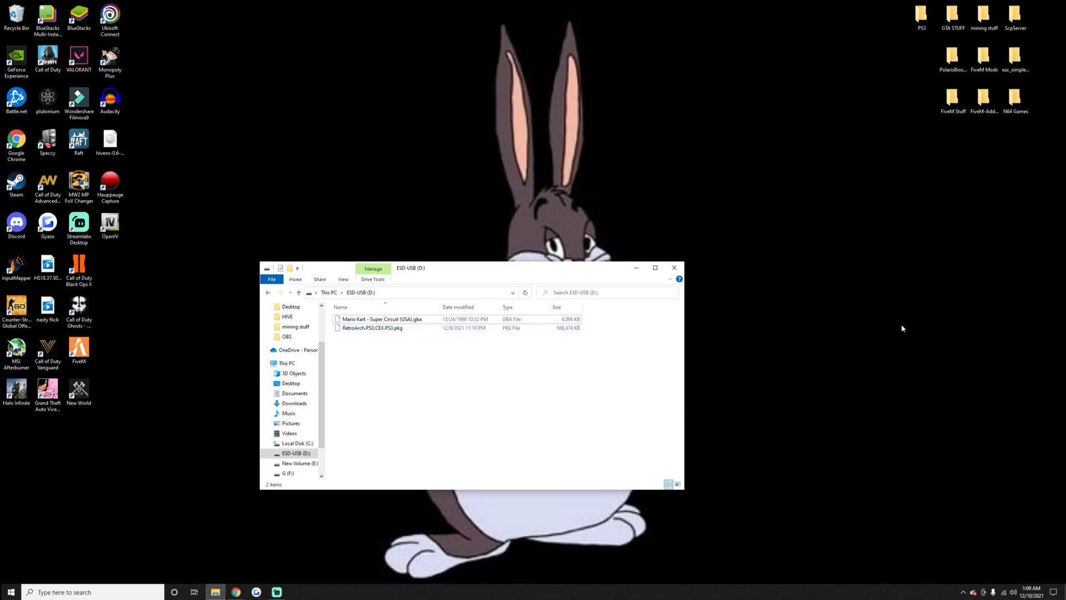
{"action": "mouse_move", "coordinate": [398, 405]}
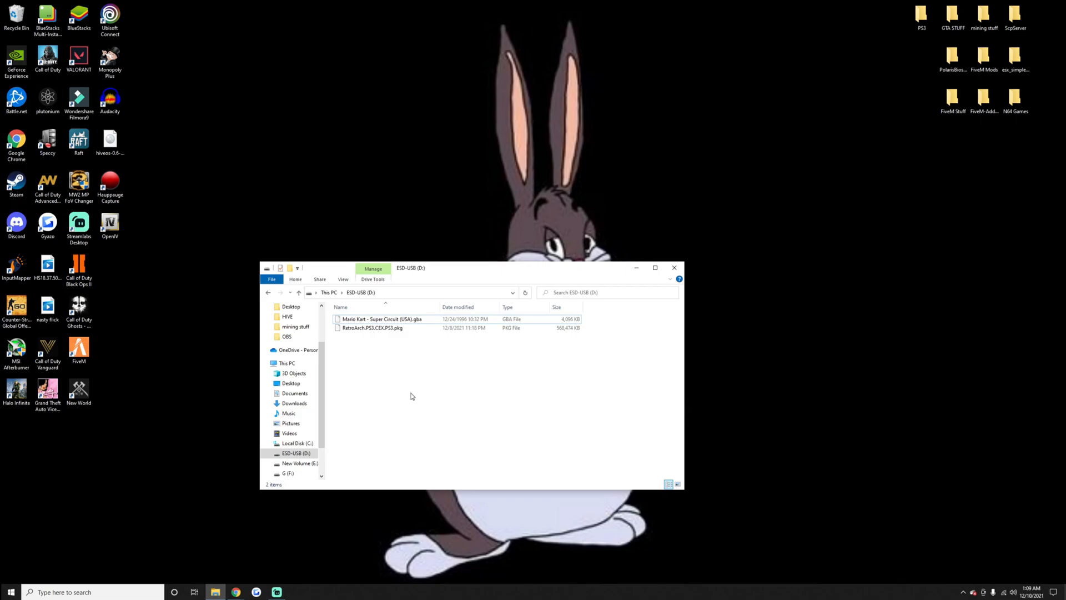
{"action": "mouse_move", "coordinate": [393, 348]}
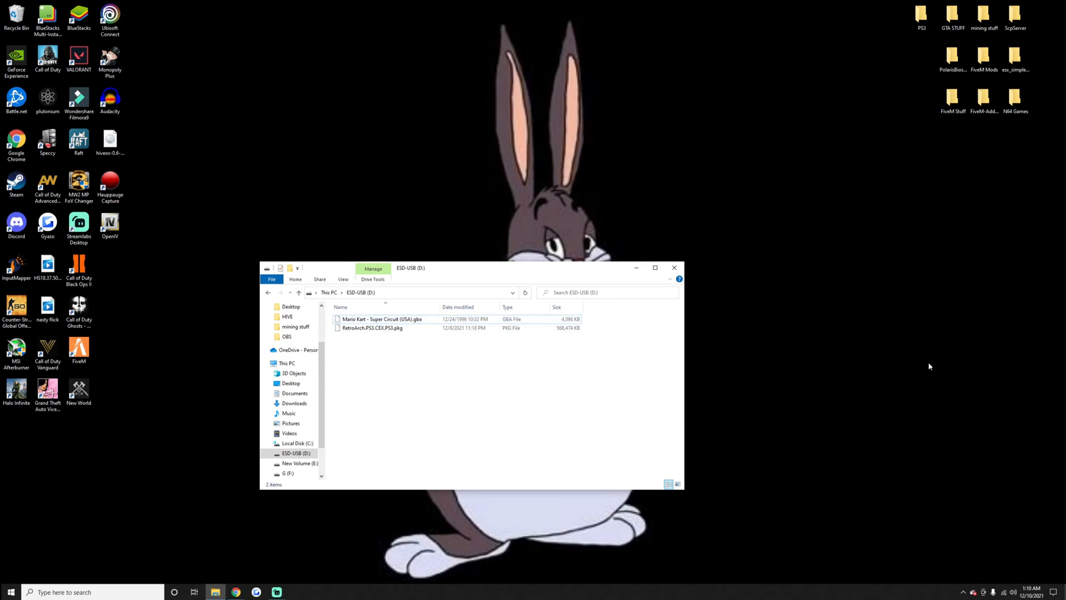
{"action": "mouse_move", "coordinate": [417, 415]}
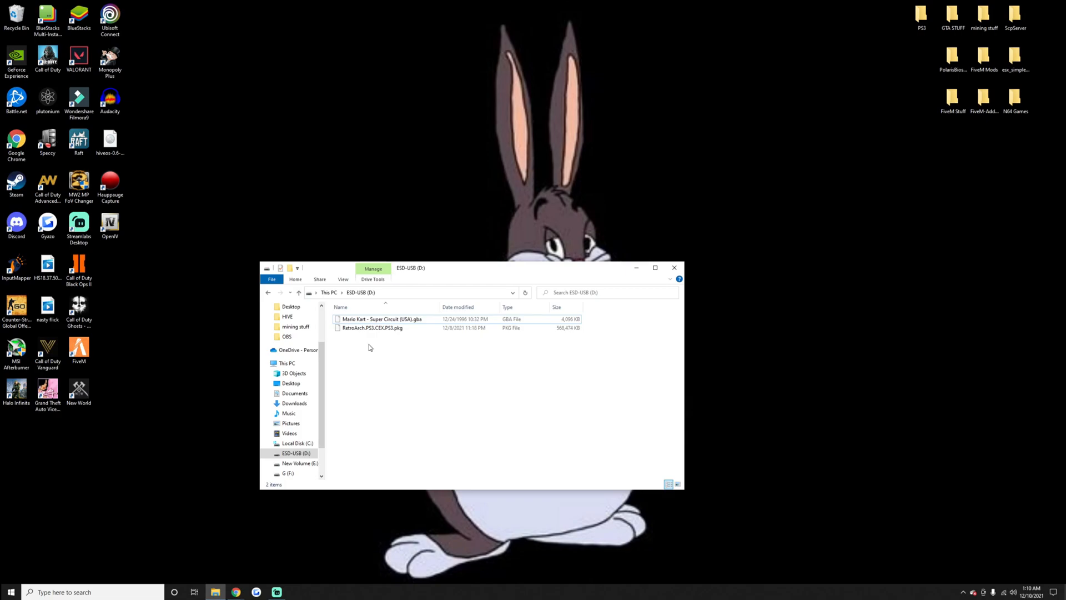
{"action": "mouse_move", "coordinate": [570, 356]}
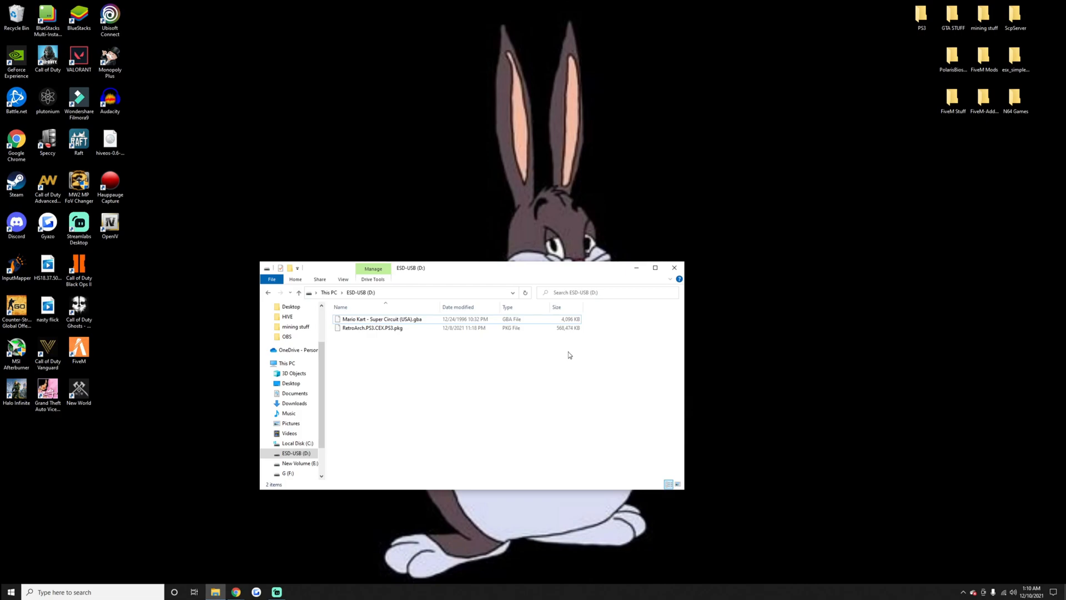
{"action": "mouse_move", "coordinate": [560, 362]}
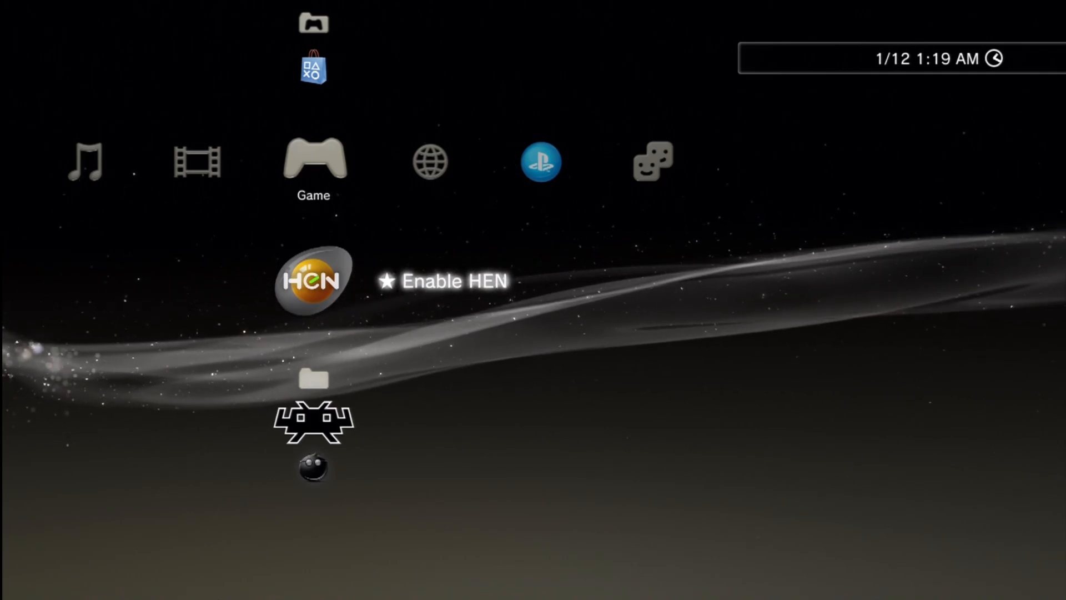
Install the RetroArch package from the USB drive's root via Package Manager > Install Package Files > Standard.
{"action": "scroll", "scroll_direction": "down", "scroll_amount": 3}
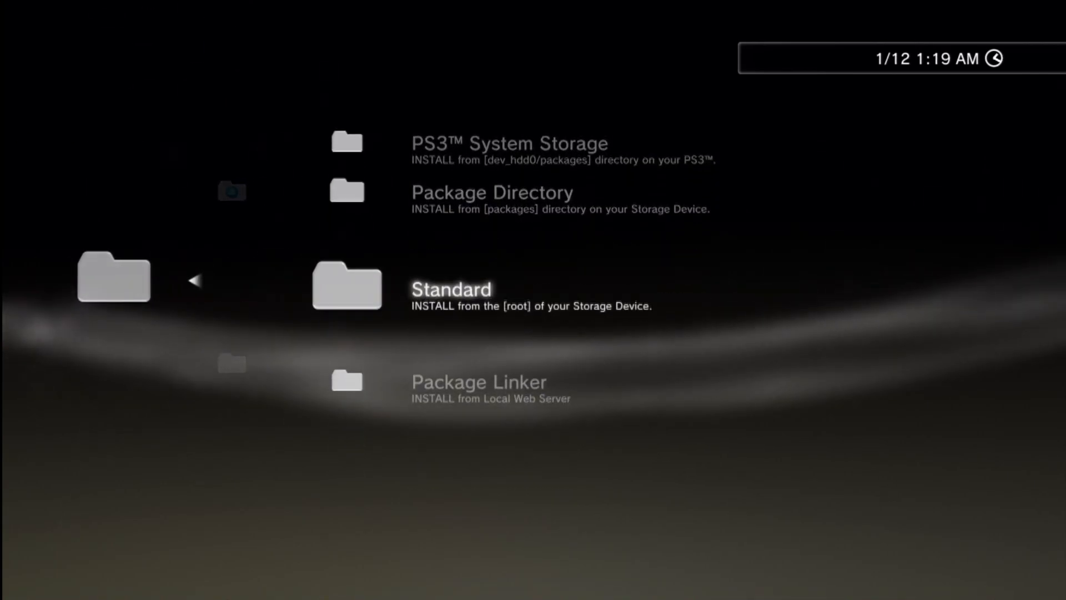
{"action": "left_click", "coordinate": [347, 284]}
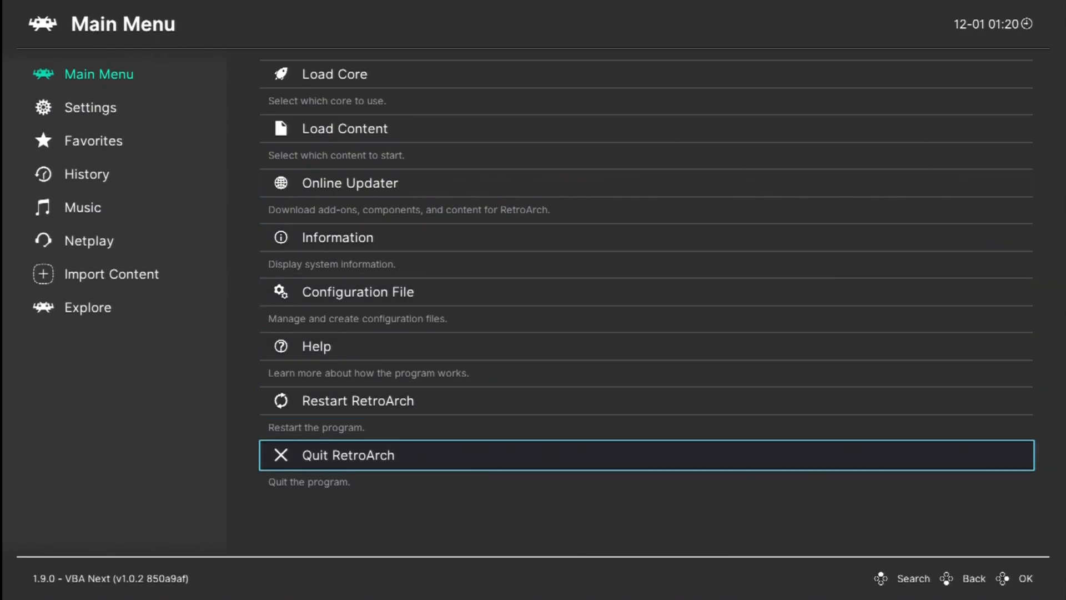
Move up to Load Core in the Main Menu and show the list of available cores.
{"action": "key", "text": "Up"}
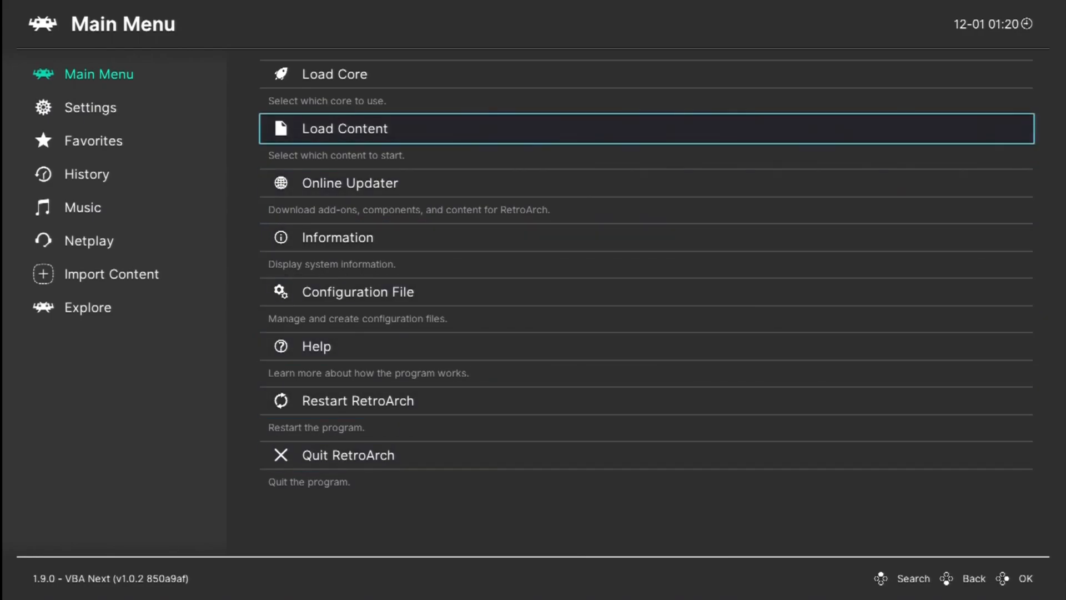
{"action": "key", "text": "Up"}
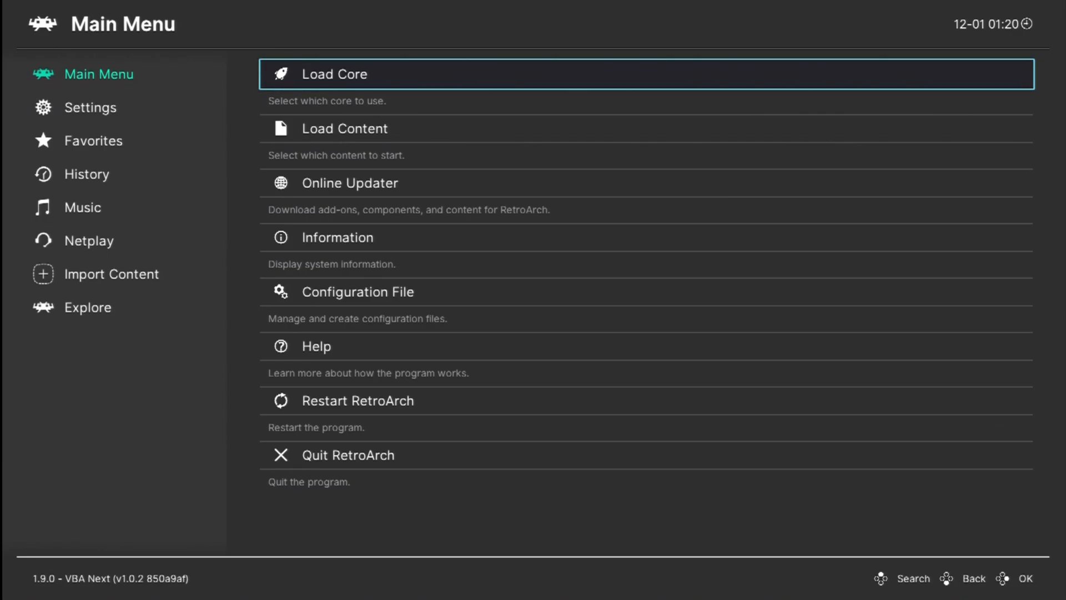
{"action": "left_click", "coordinate": [335, 74]}
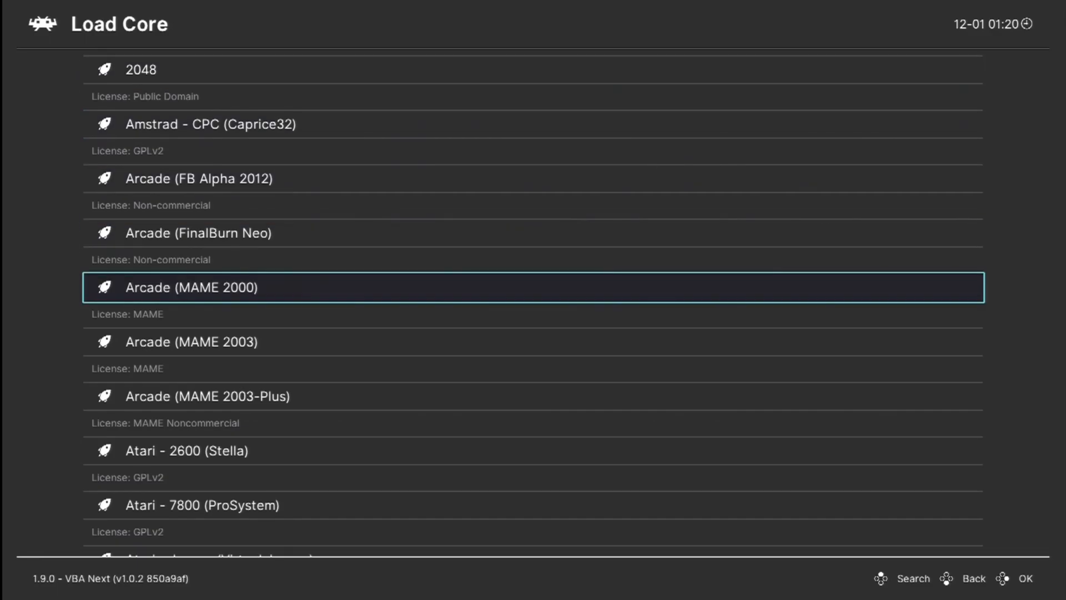
Scroll down the core list to Nintendo - Game Boy Advance (VBA Next).
{"action": "scroll", "scroll_direction": "down", "scroll_amount": 3}
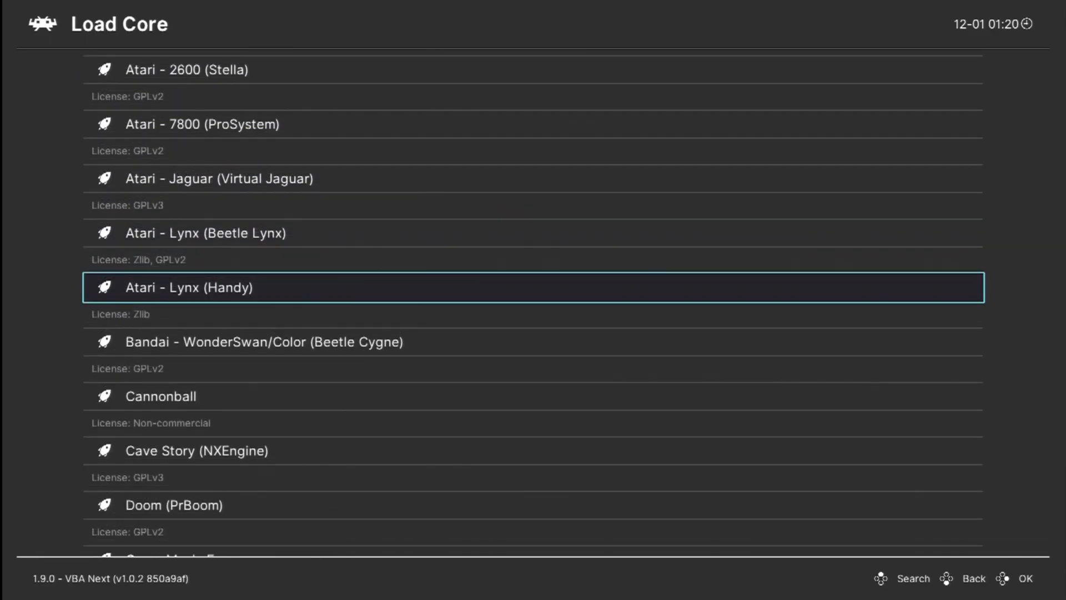
{"action": "scroll", "scroll_direction": "down", "scroll_amount": 3}
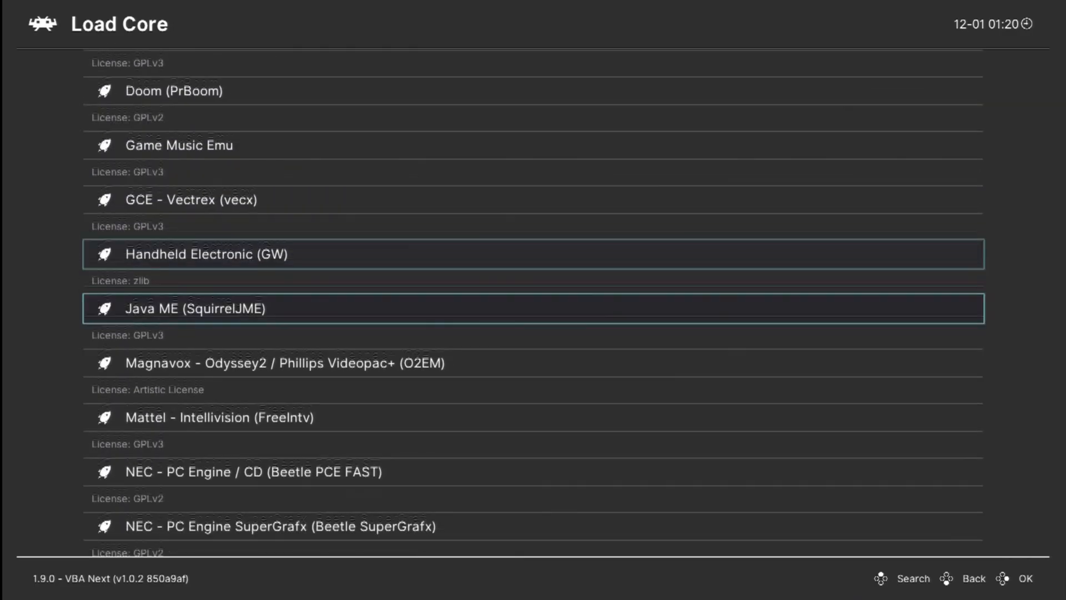
{"action": "scroll", "scroll_direction": "down", "scroll_amount": 3}
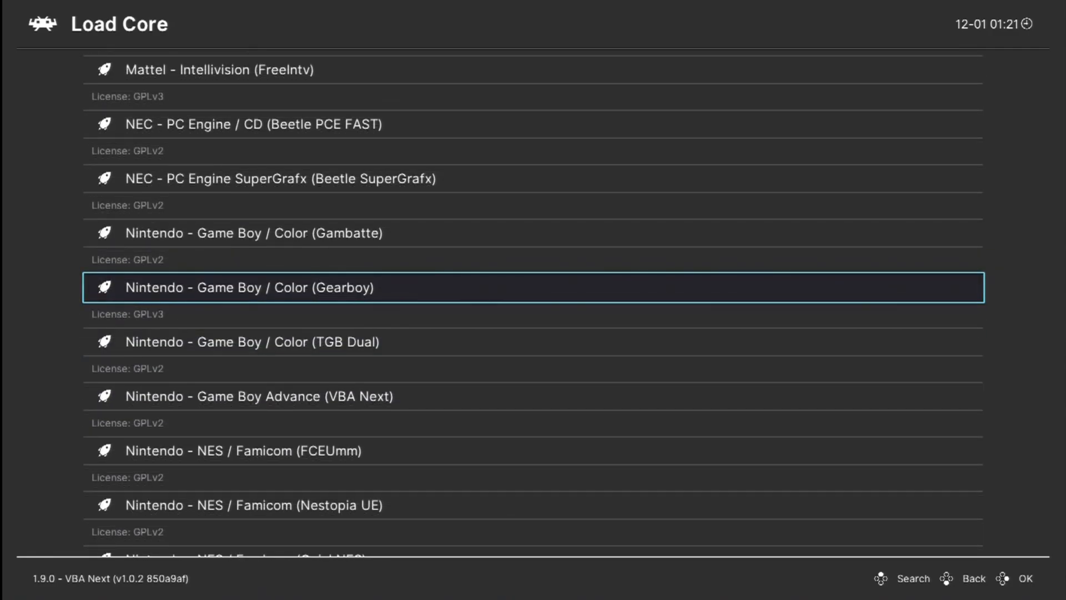
{"action": "scroll", "scroll_direction": "down", "scroll_amount": 3}
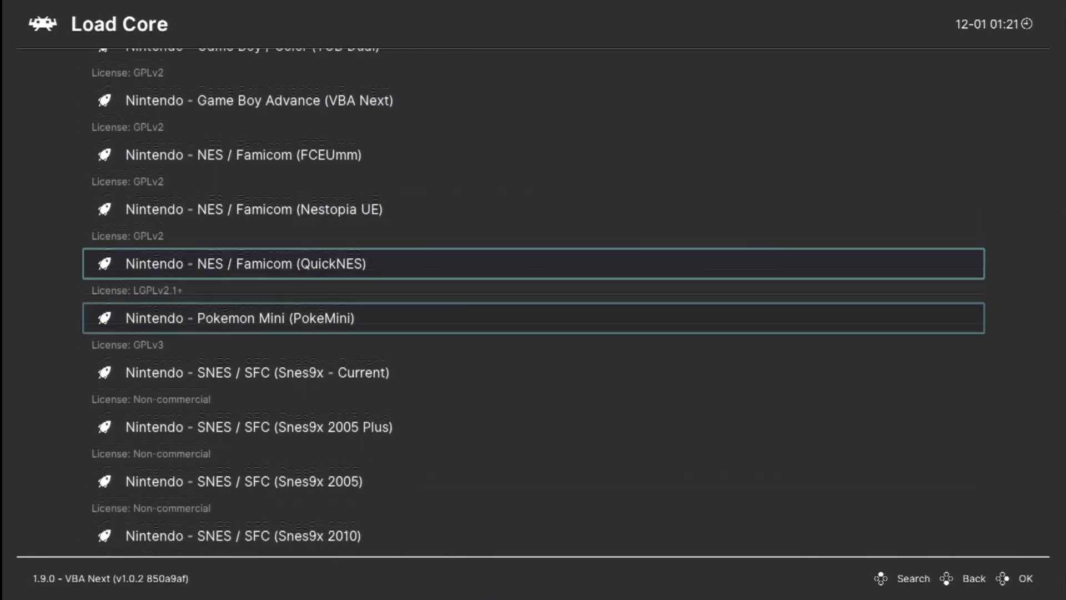
{"action": "scroll", "scroll_direction": "down", "scroll_amount": 3}
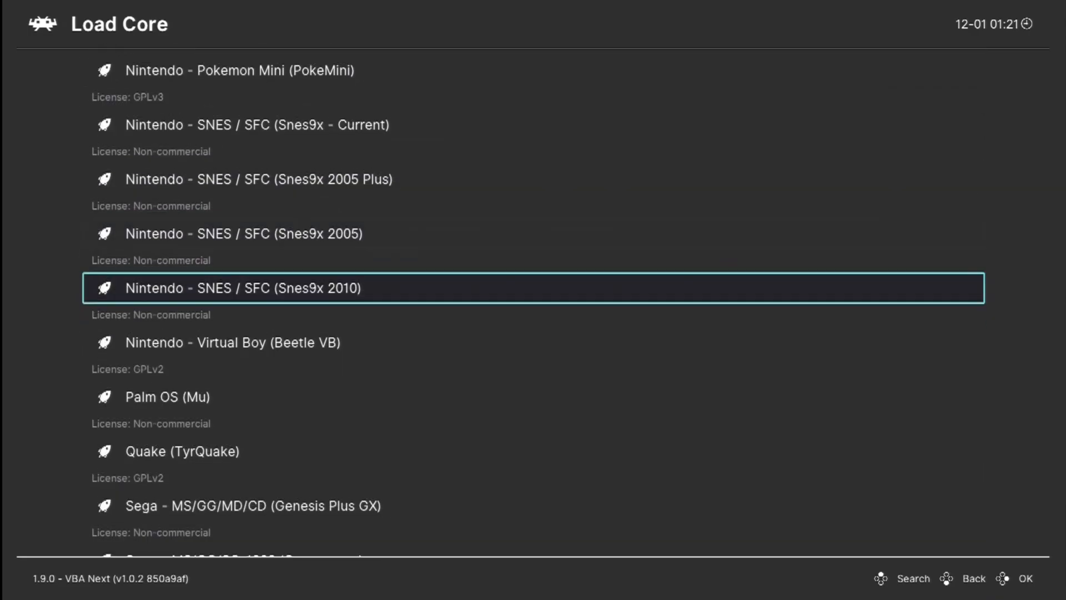
{"action": "scroll", "scroll_direction": "down", "scroll_amount": 3}
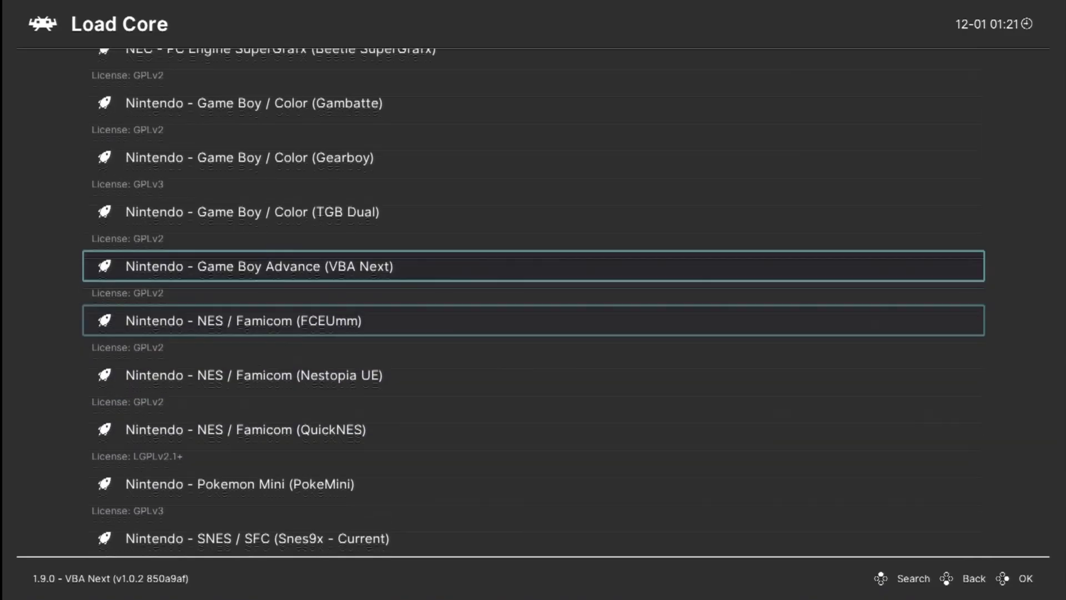
{"action": "scroll", "scroll_direction": "down", "scroll_amount": 3}
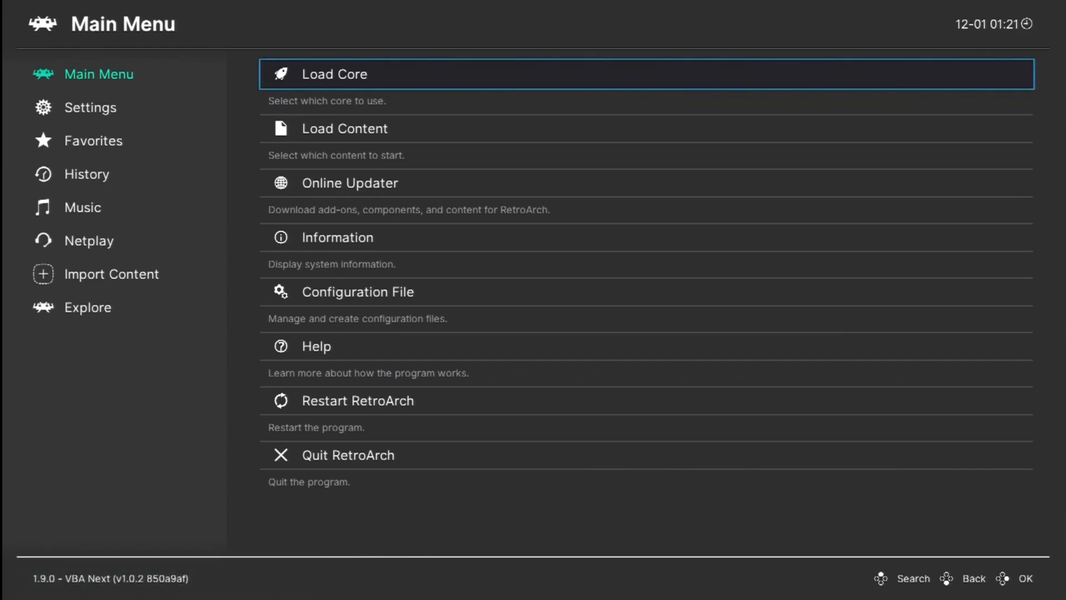
Enter Load Content to show the storage drive browser.
{"action": "key", "text": "Down"}
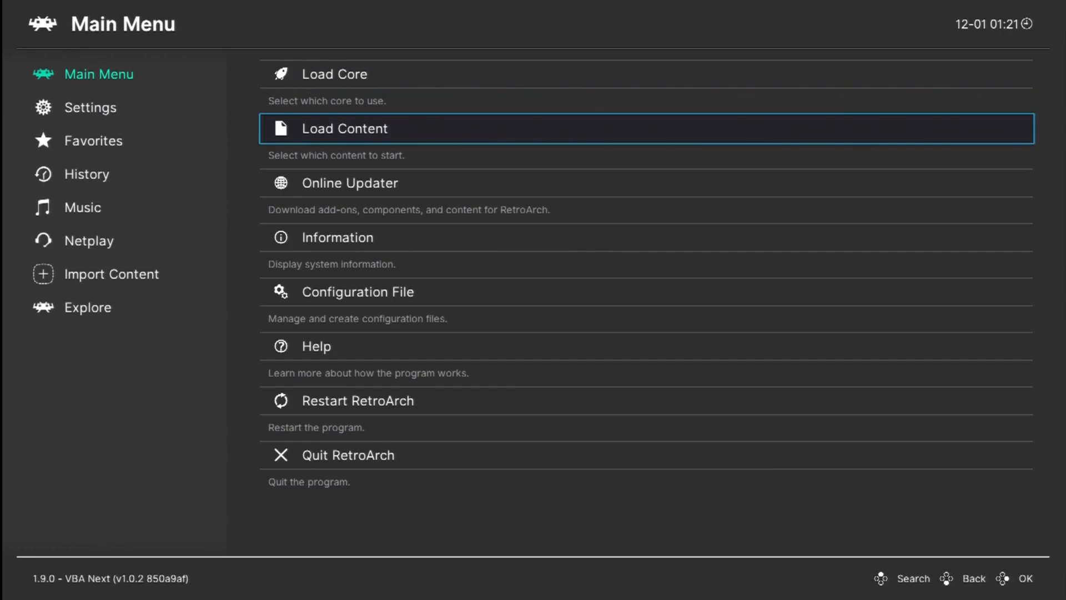
{"action": "left_click", "coordinate": [344, 129]}
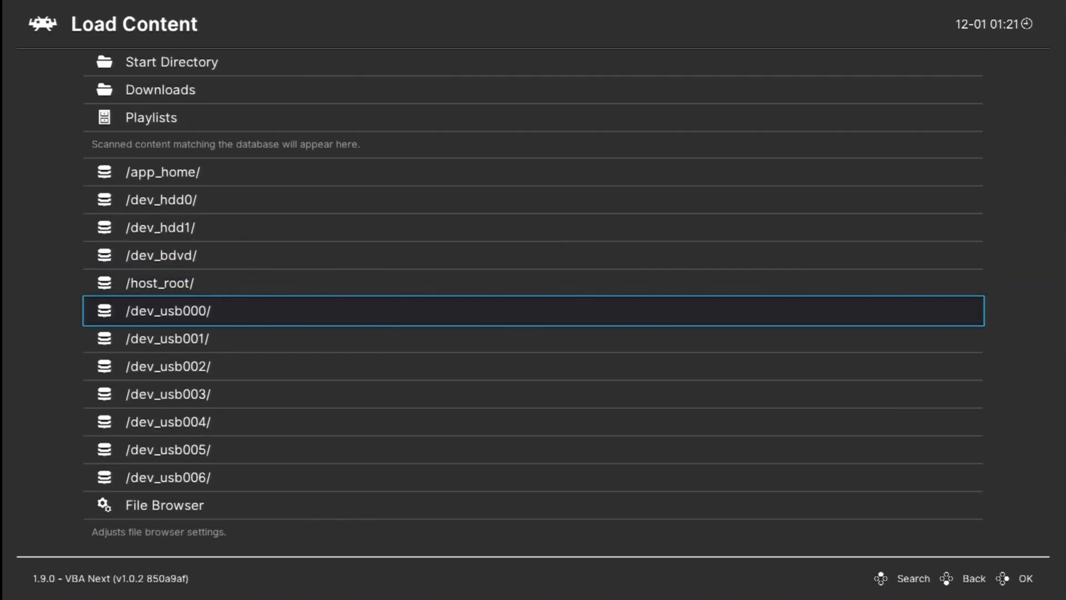
Navigate the drive list to /dev_usb001/ and browse into the USB drive.
{"action": "left_click", "coordinate": [167, 338]}
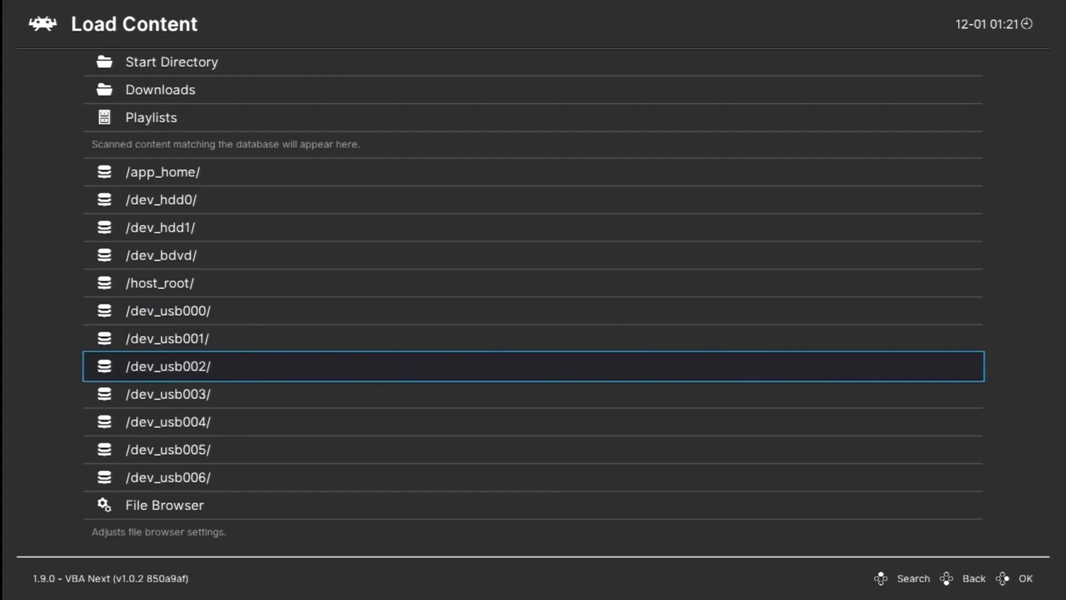
{"action": "key", "text": "Up"}
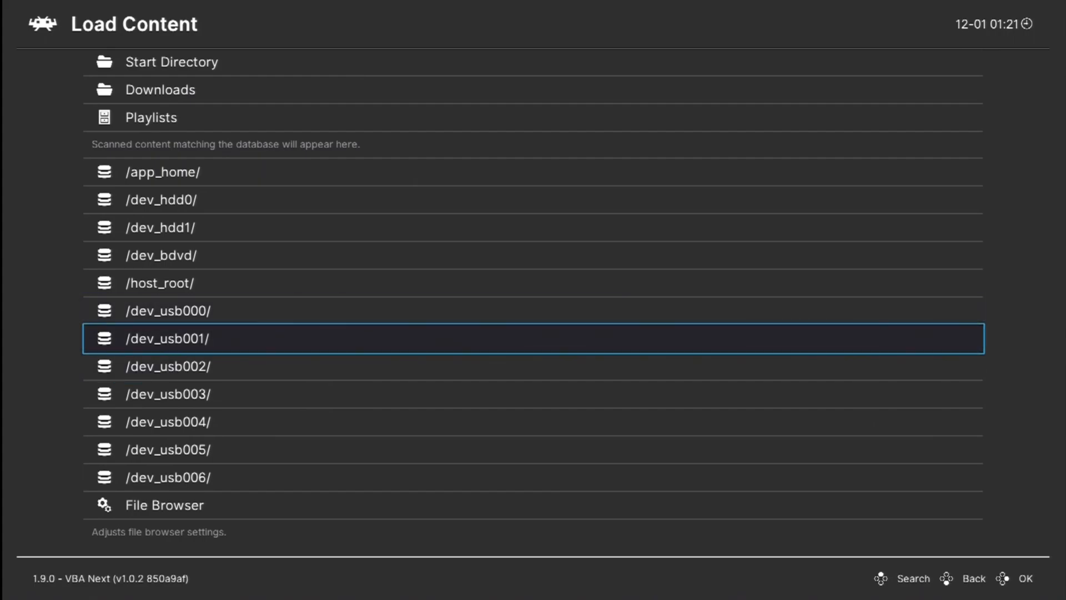
{"action": "left_click", "coordinate": [168, 338]}
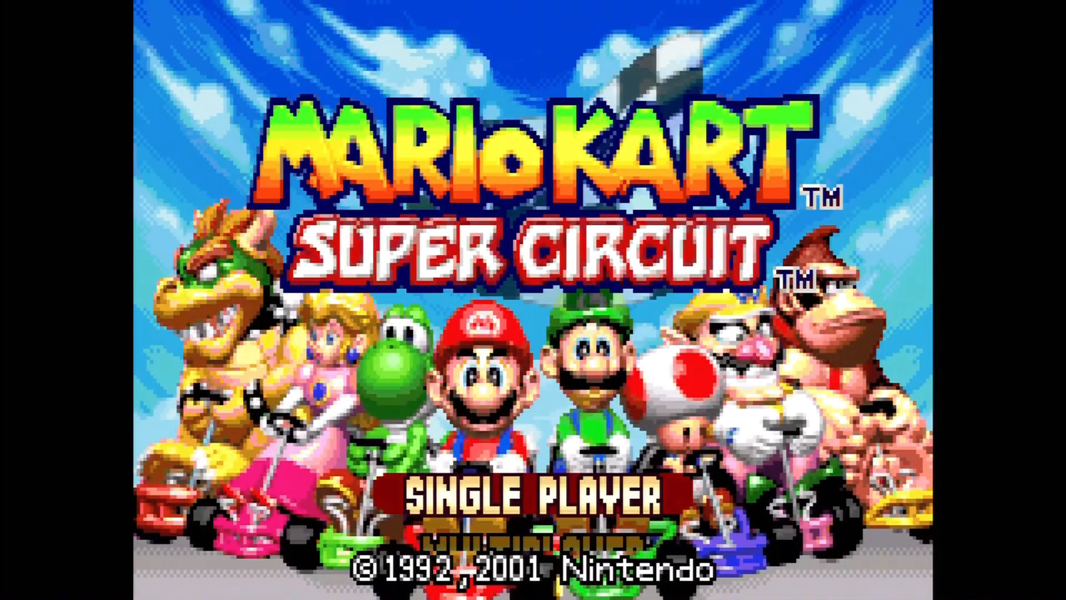
Move through the title menu game modes and select Bowser on Choose a Character.
{"action": "key", "text": "down"}
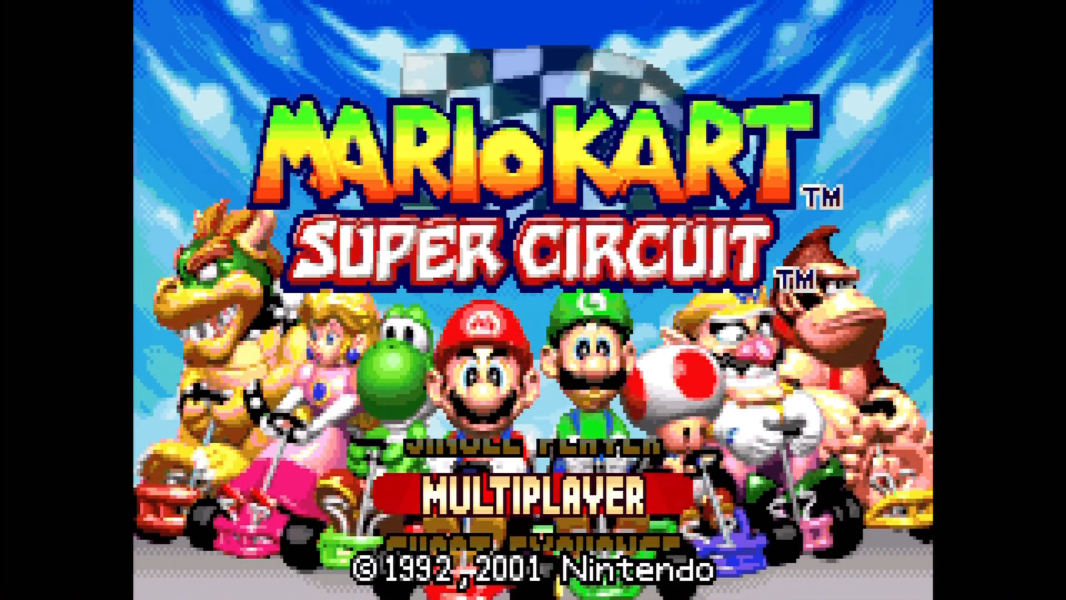
{"action": "key", "text": "up"}
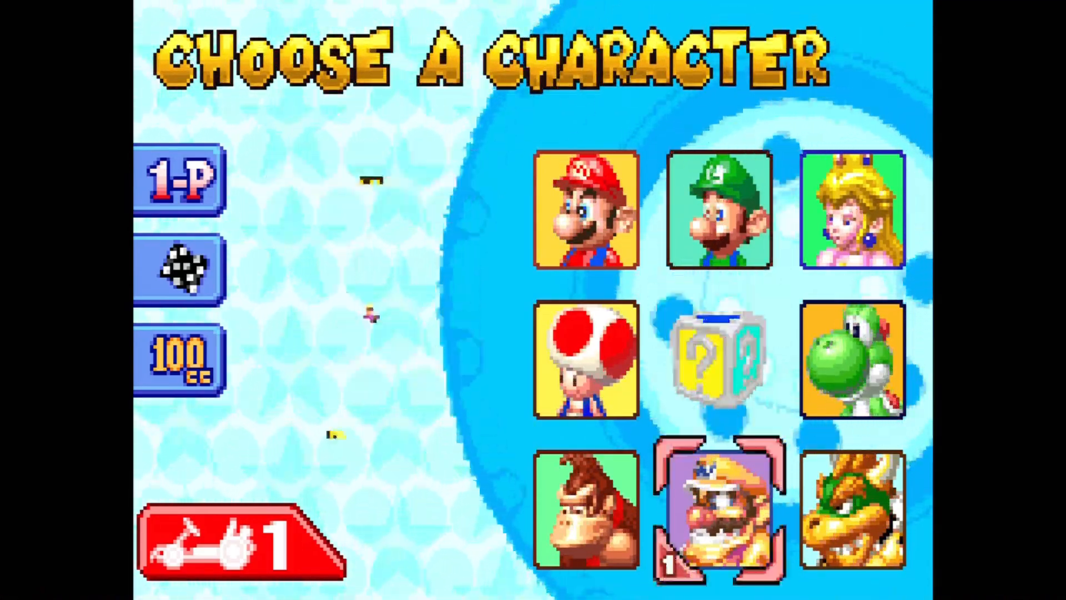
{"action": "left_click", "coordinate": [852, 509]}
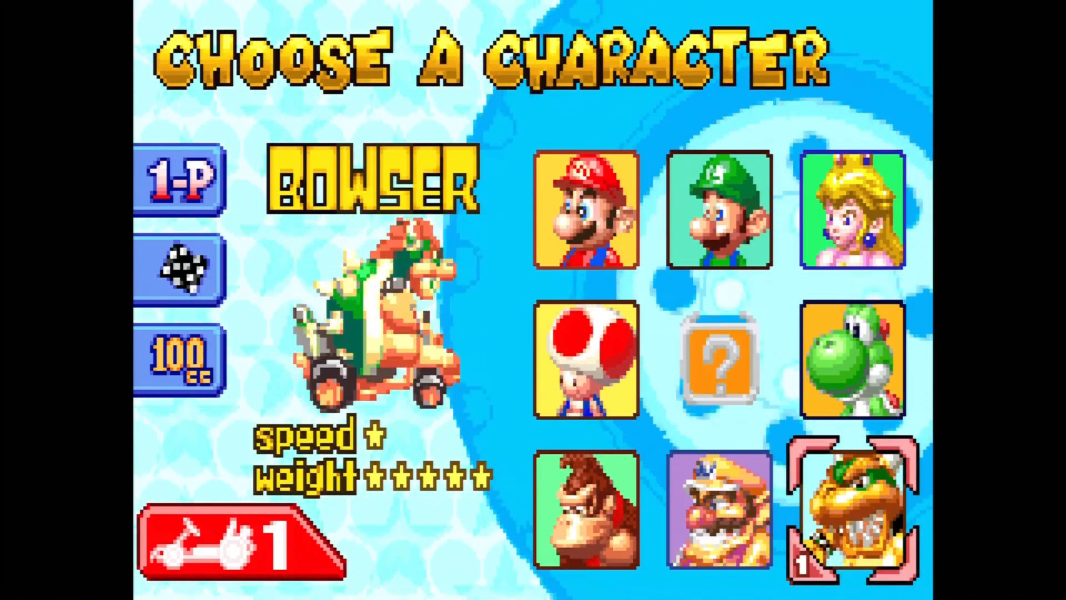